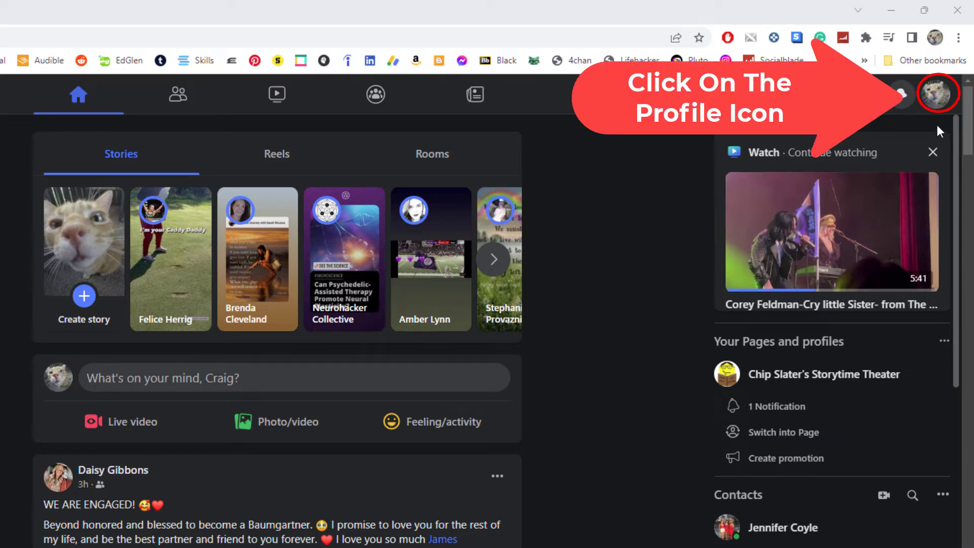
Open the account menu and its Settings & privacy submenu
click(935, 94)
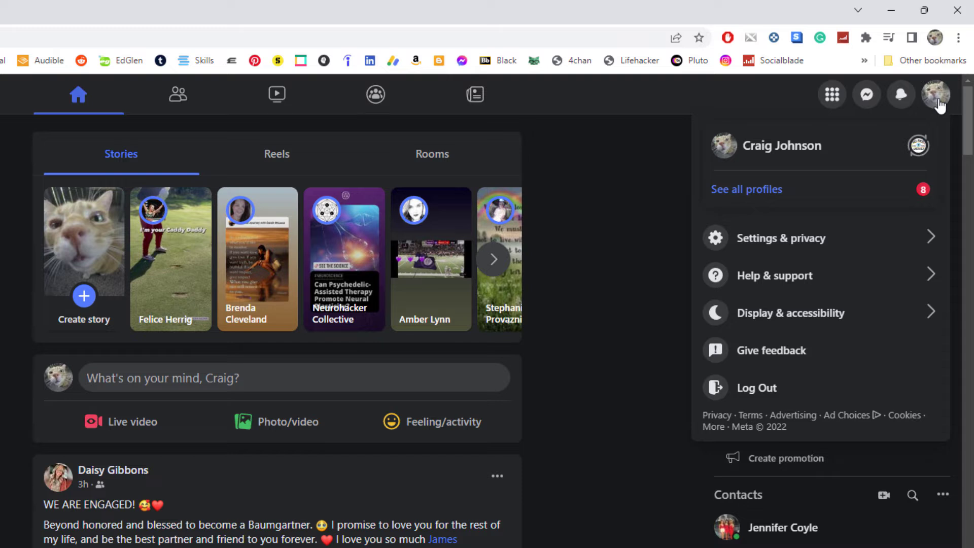
mouse_move(887, 169)
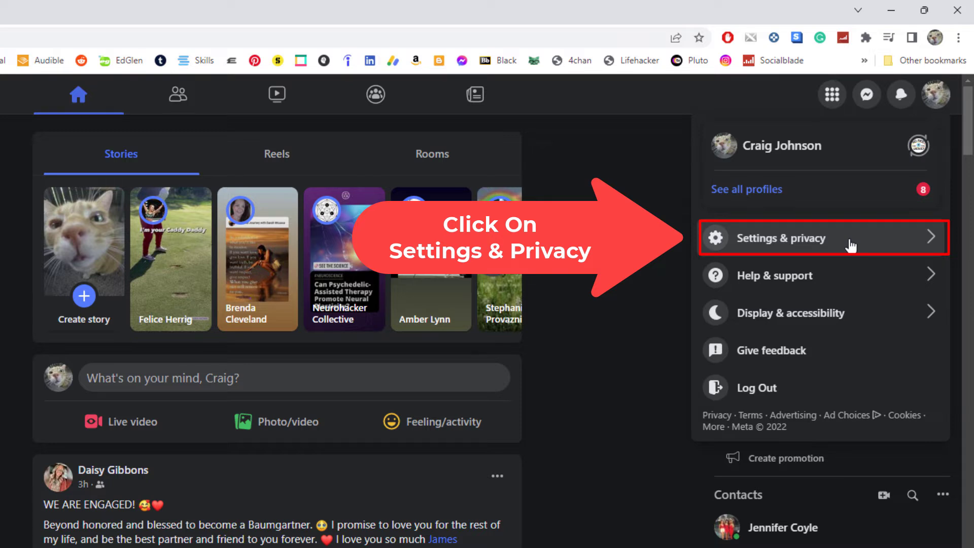
click(783, 238)
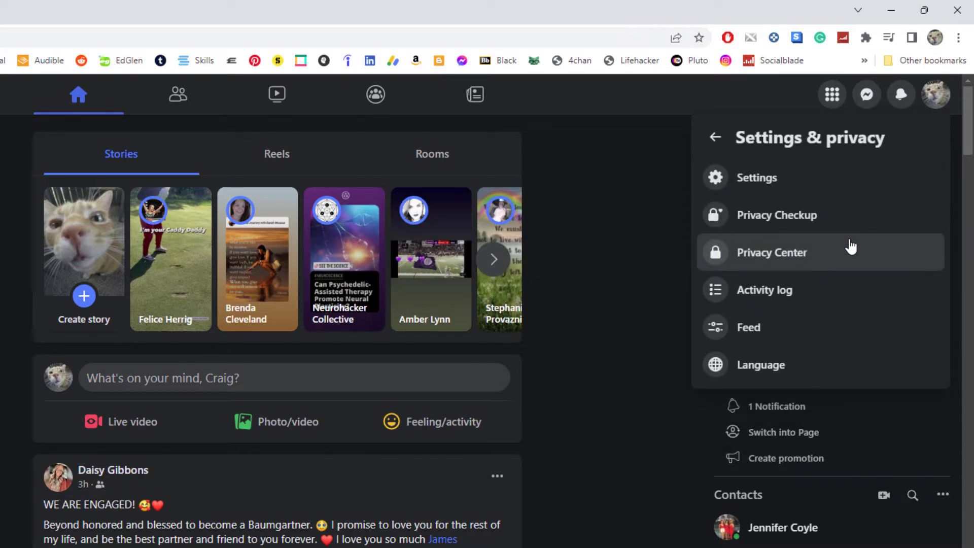
mouse_move(831, 291)
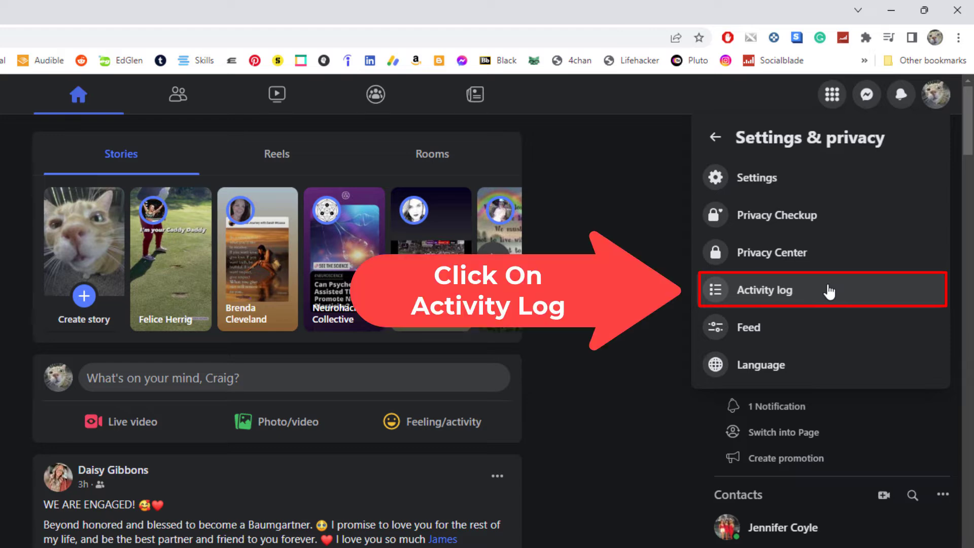
Open Activity Log and its Search history page listing past searches
click(766, 290)
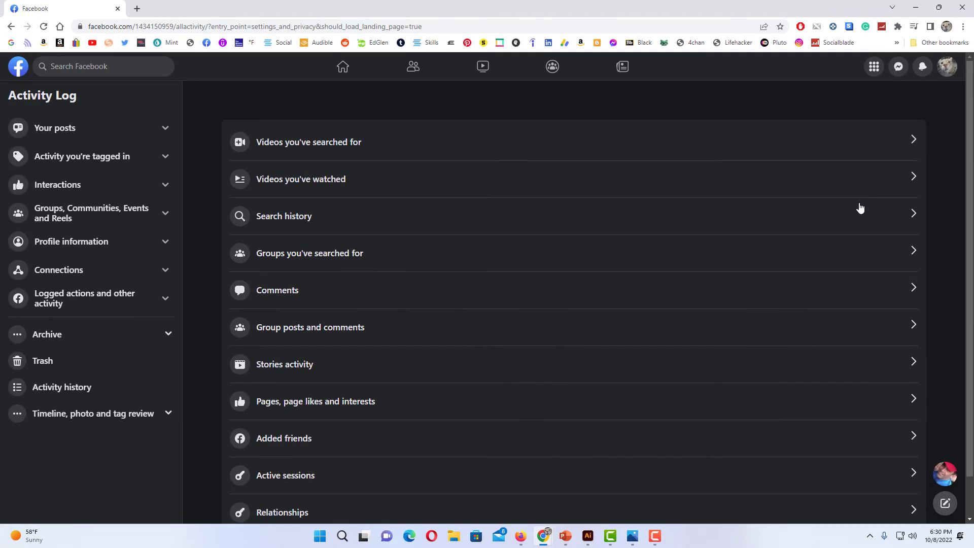
click(54, 128)
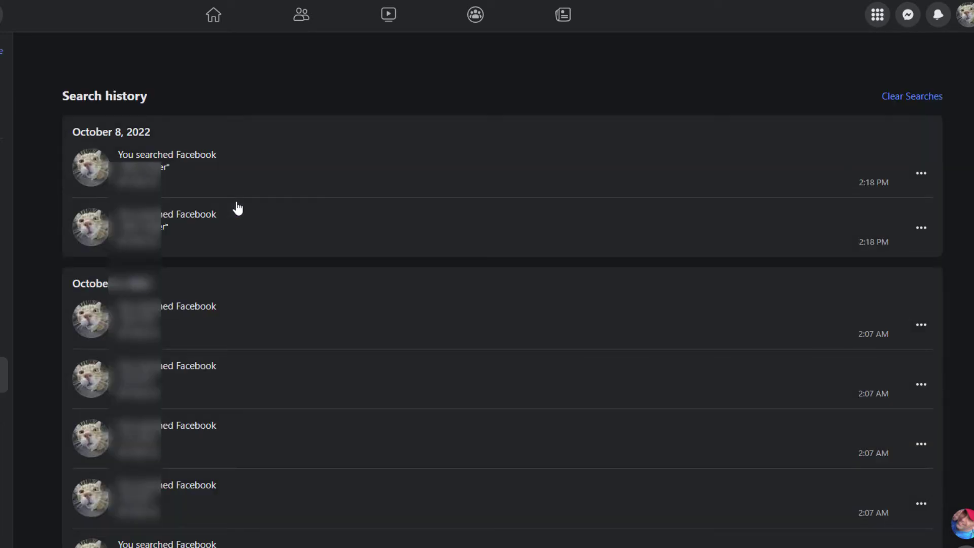
mouse_move(277, 440)
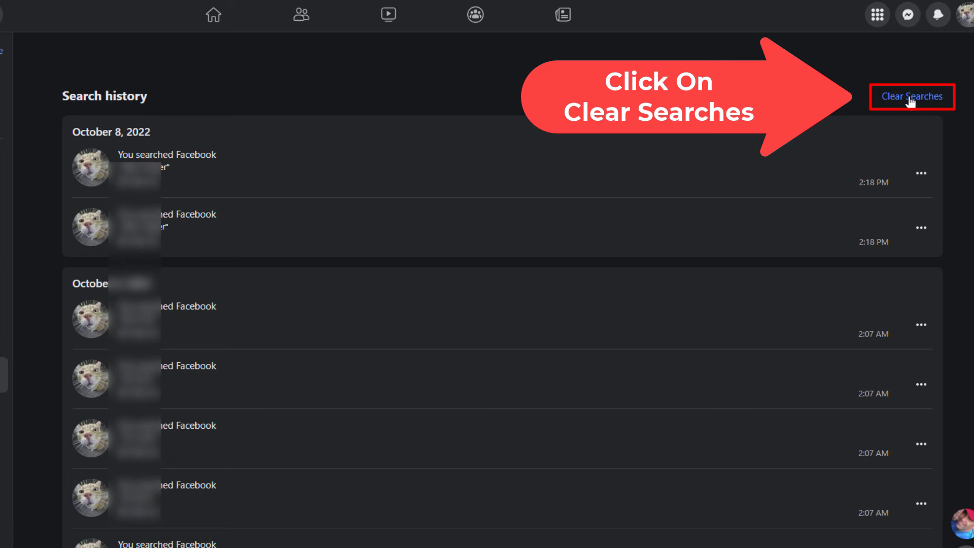
Use Clear Searches to remove all recorded searches from the history
click(913, 96)
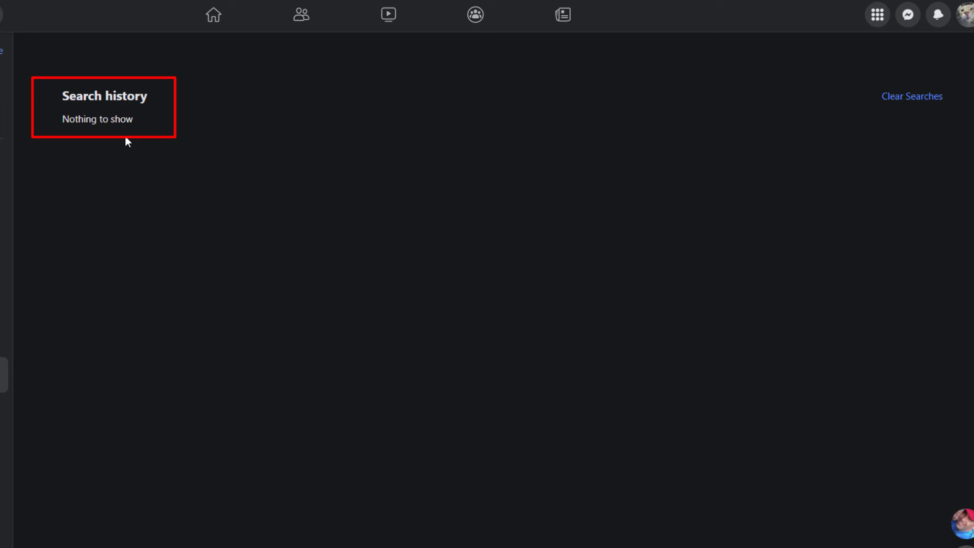
mouse_move(140, 153)
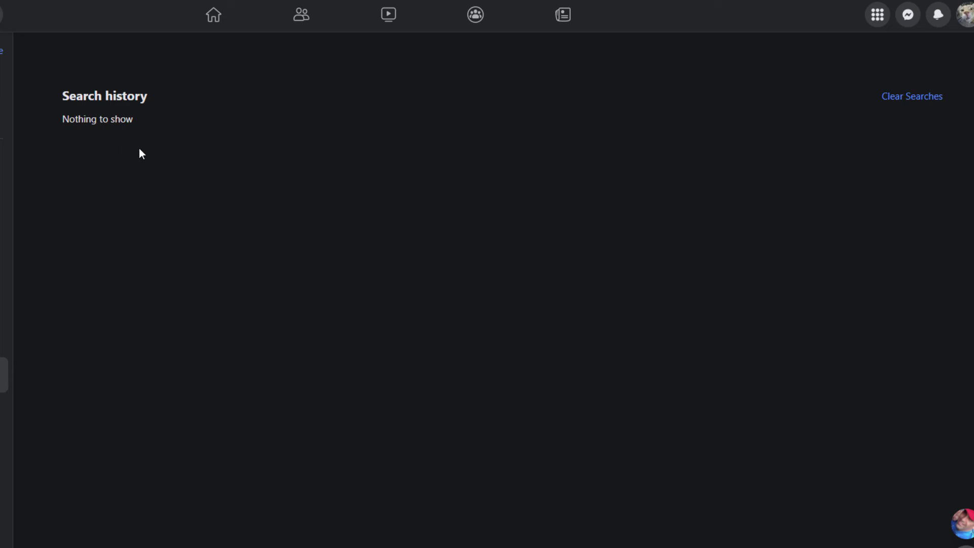